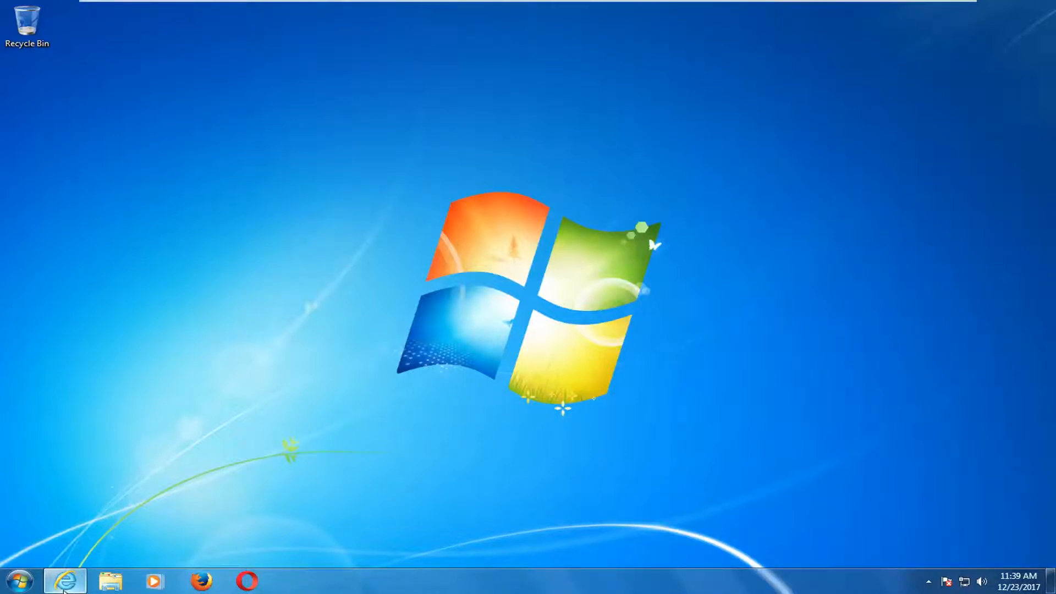
Switch to Internet Explorer showing the Windows Updates Downloader program files download page.
{"action": "left_click", "coordinate": [64, 581]}
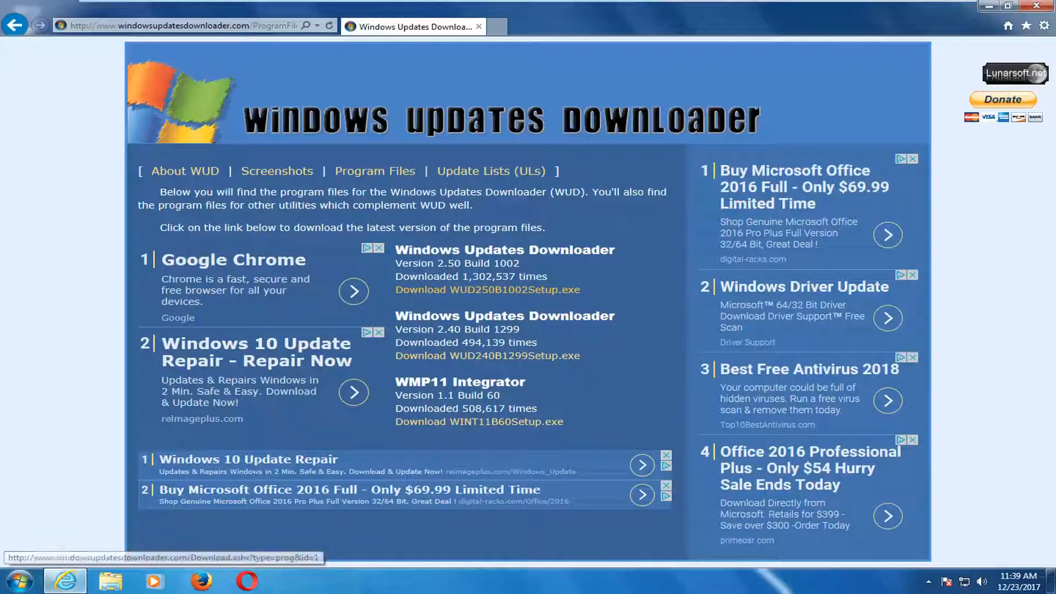
{"action": "mouse_move", "coordinate": [647, 435]}
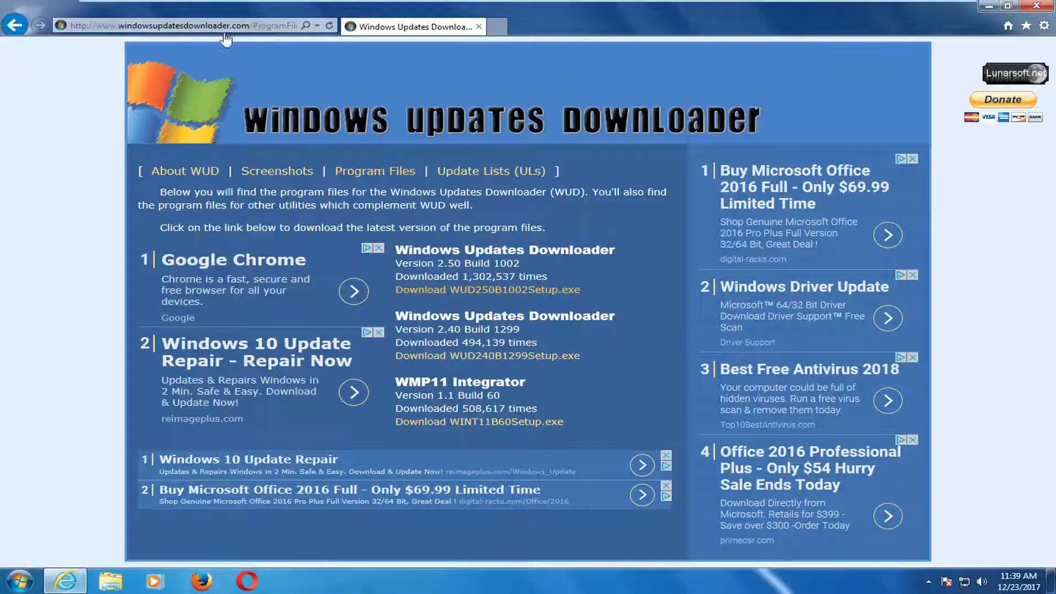
{"action": "mouse_move", "coordinate": [717, 228]}
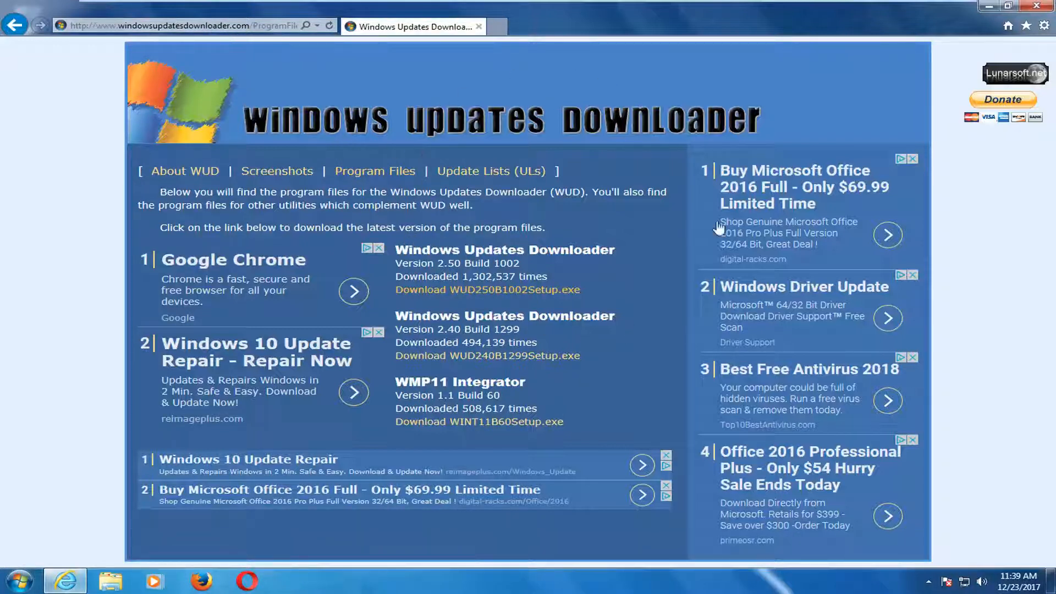
{"action": "mouse_move", "coordinate": [397, 295]}
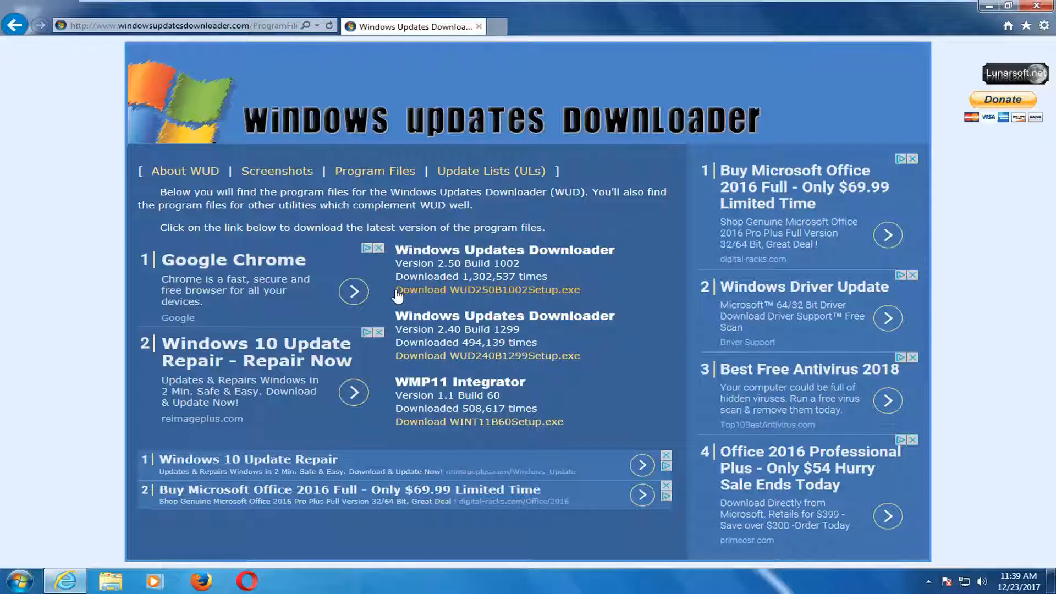
{"action": "mouse_move", "coordinate": [421, 263]}
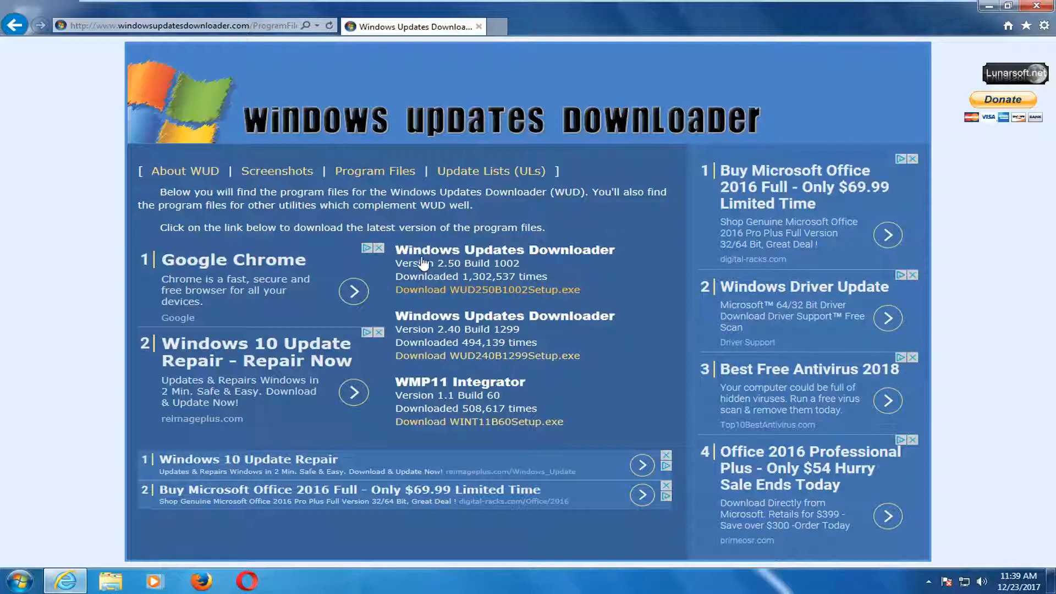
{"action": "mouse_move", "coordinate": [484, 305]}
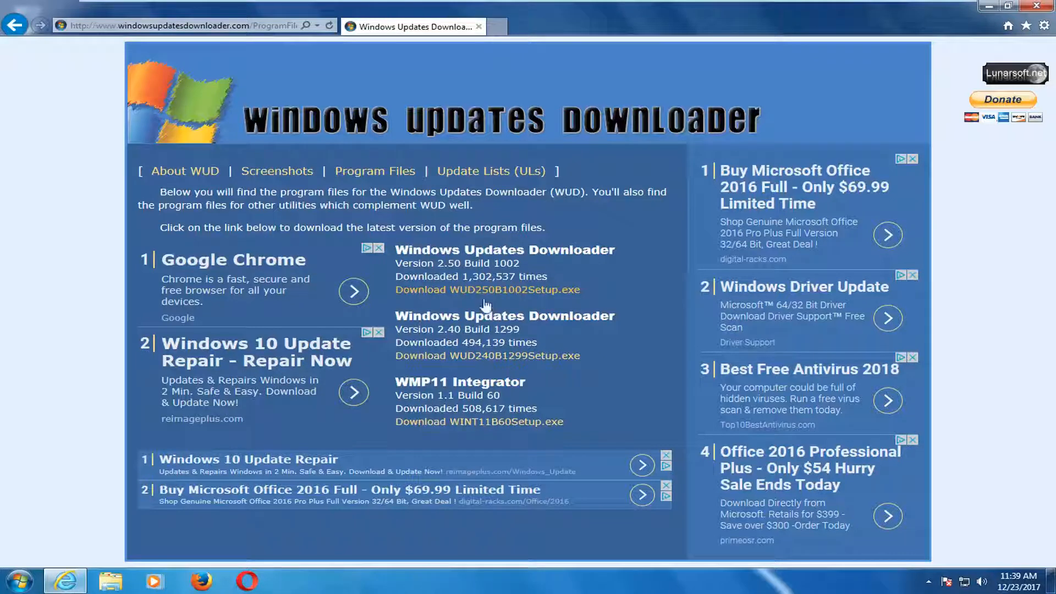
{"action": "mouse_move", "coordinate": [478, 289]}
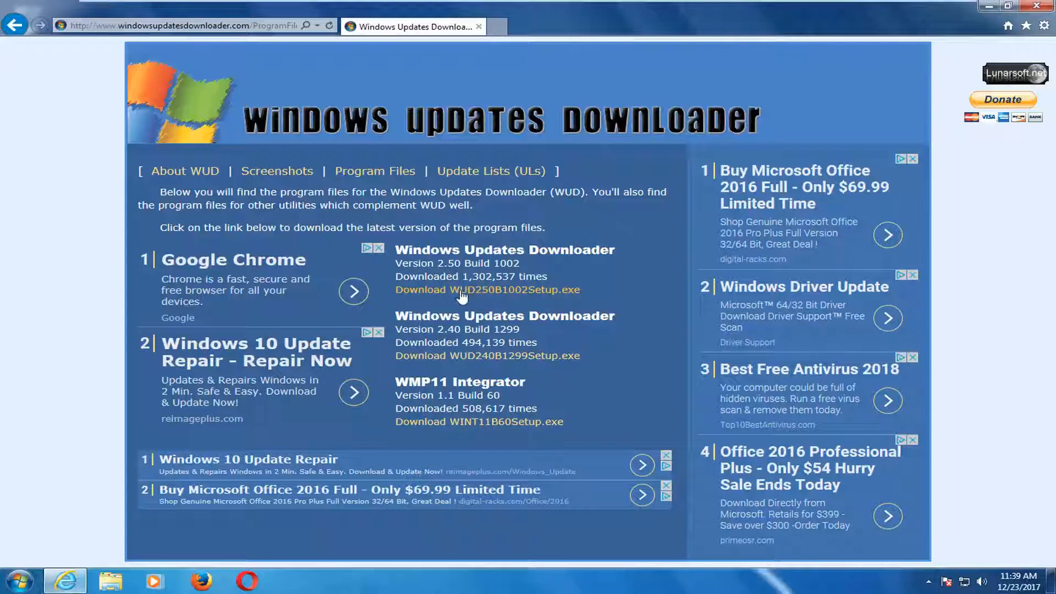
{"action": "mouse_move", "coordinate": [474, 289]}
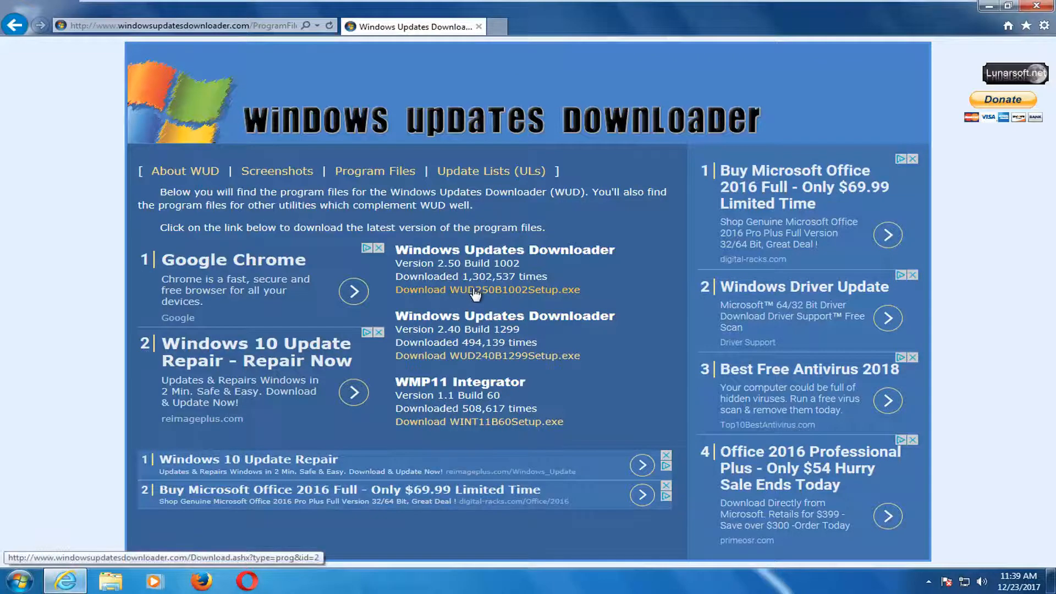
{"action": "mouse_move", "coordinate": [463, 307]}
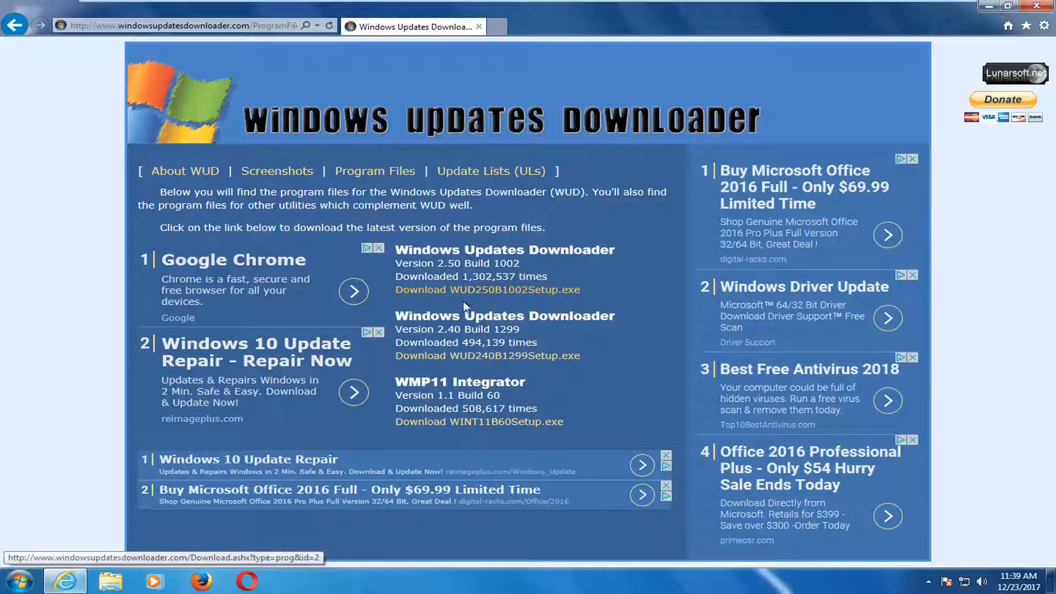
{"action": "mouse_move", "coordinate": [490, 289]}
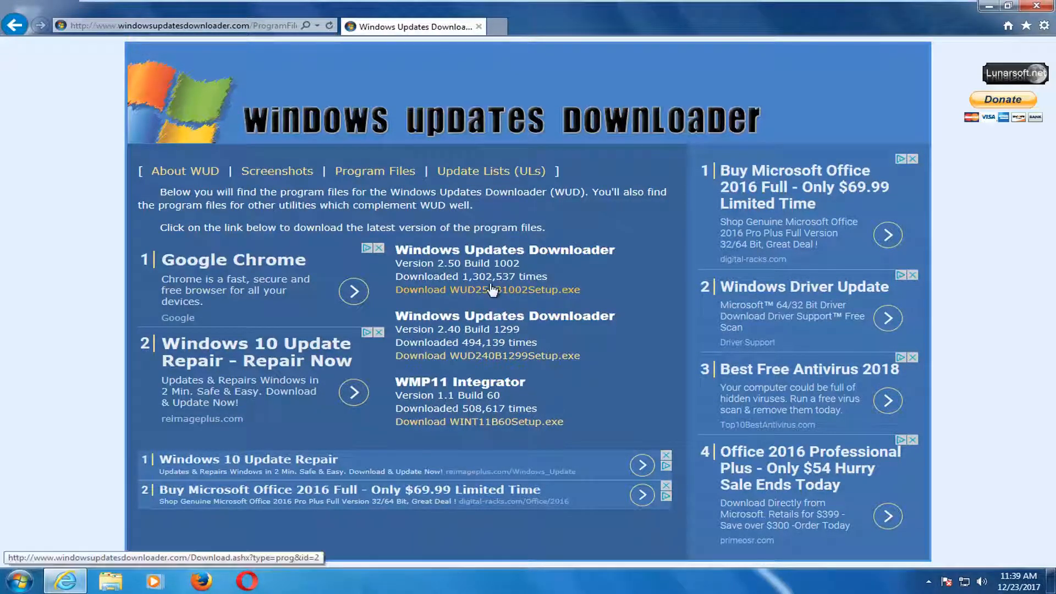
Download WUD250B1002Setup.exe and run it, allowing the unverified publisher and UAC prompt.
{"action": "left_click", "coordinate": [487, 289]}
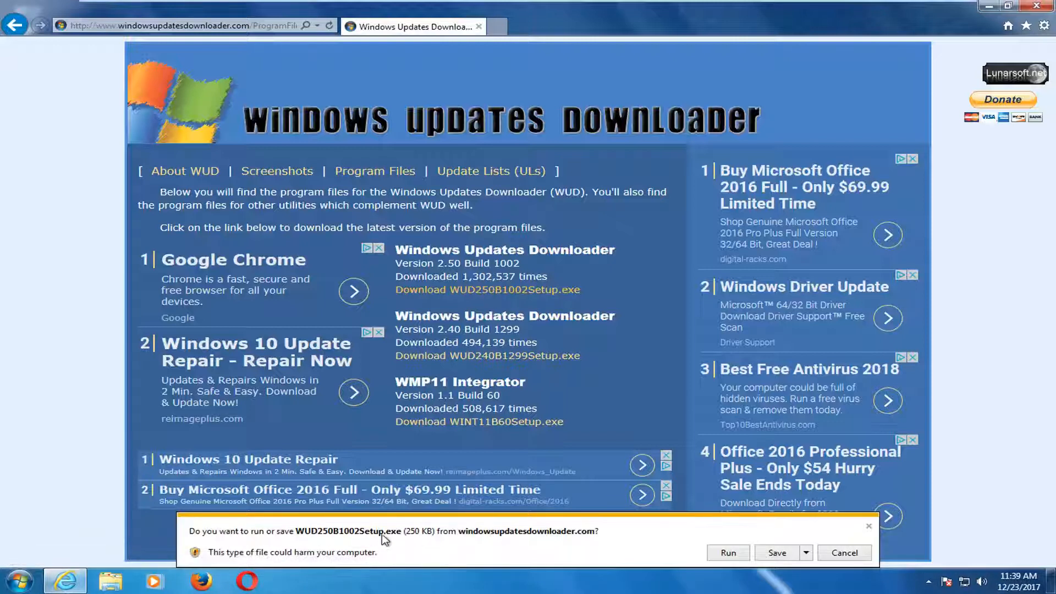
{"action": "left_click", "coordinate": [727, 552]}
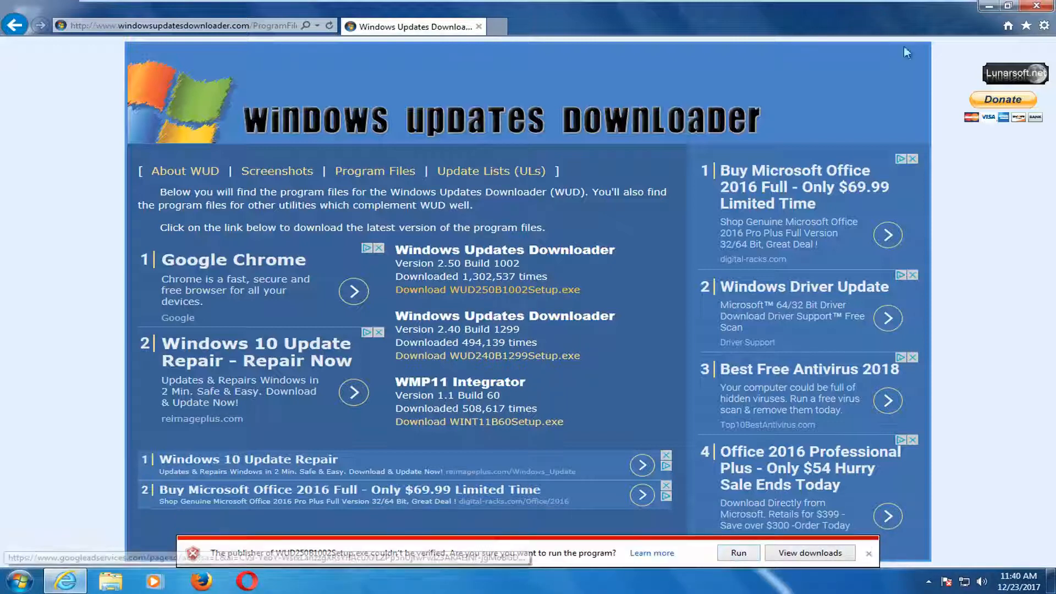
{"action": "left_click", "coordinate": [738, 553]}
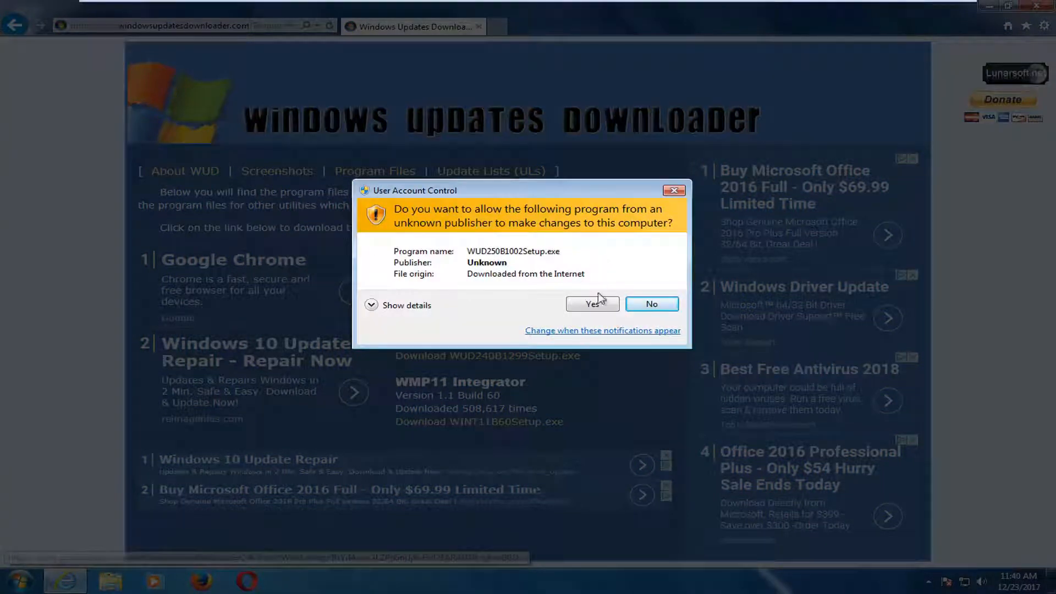
{"action": "left_click", "coordinate": [592, 304]}
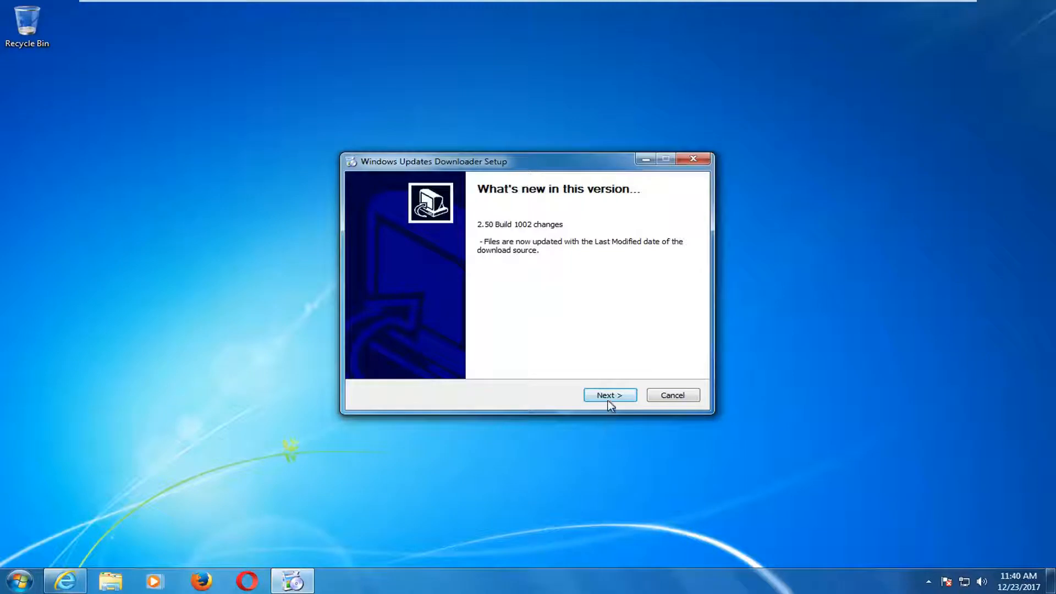
Install Windows Updates Downloader with default components and destination folder, then close setup.
{"action": "left_click", "coordinate": [609, 395]}
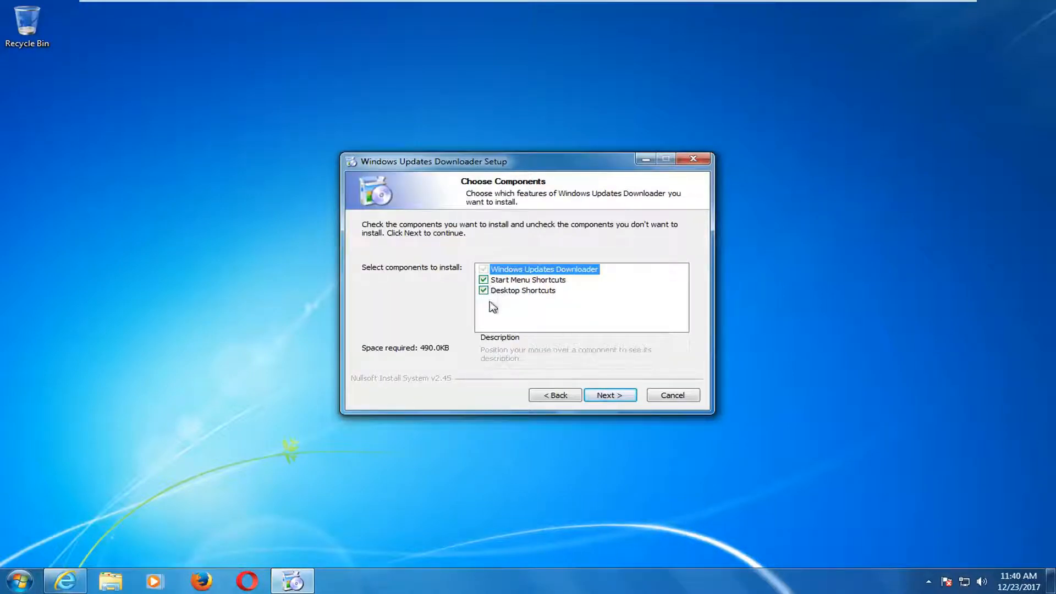
{"action": "mouse_move", "coordinate": [581, 399]}
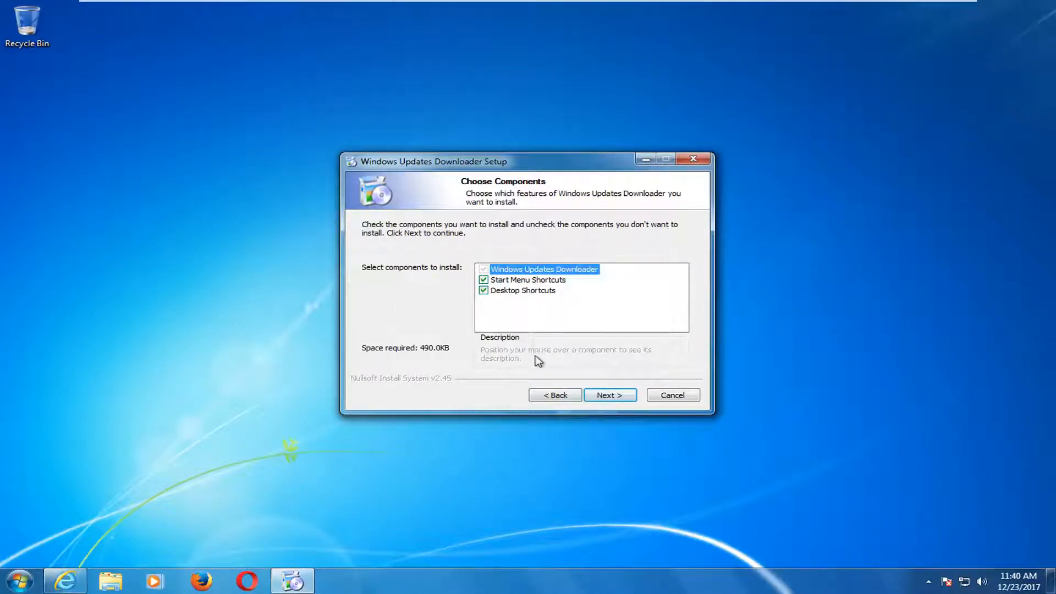
{"action": "left_click", "coordinate": [609, 395]}
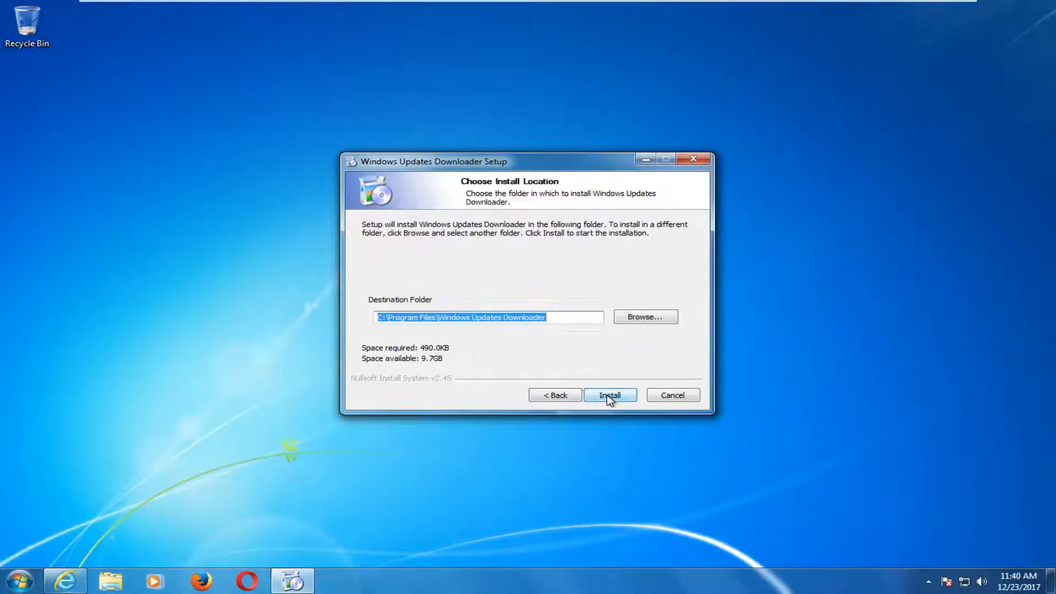
{"action": "left_click", "coordinate": [609, 396]}
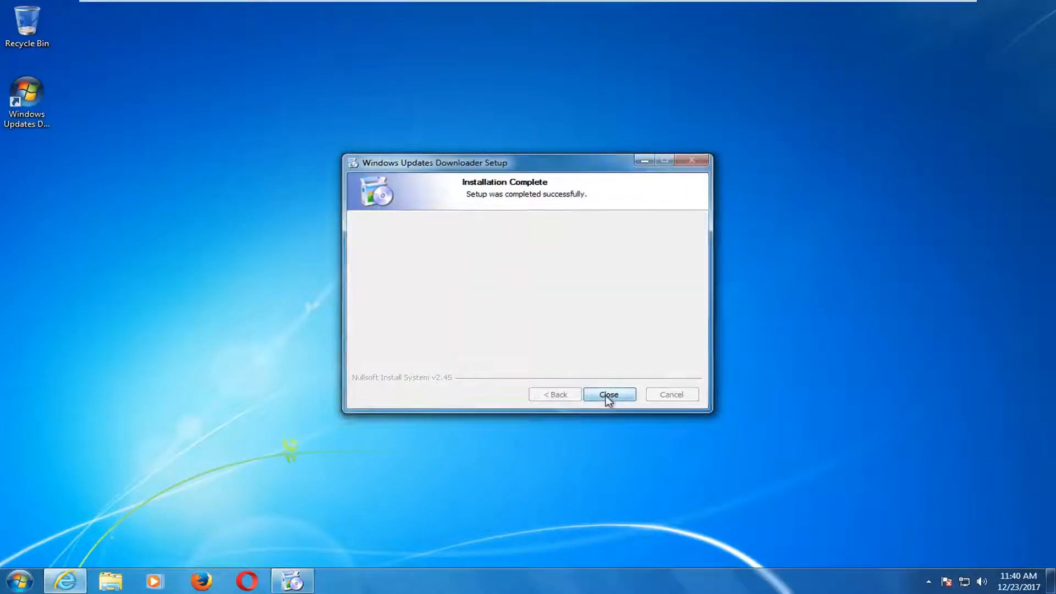
{"action": "left_click", "coordinate": [608, 394]}
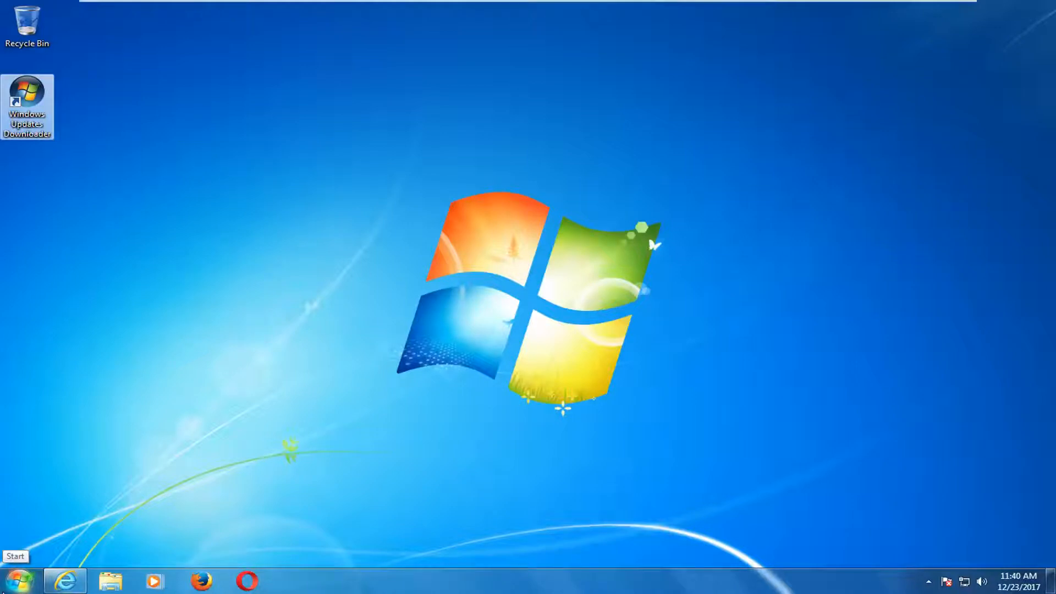
Launch Windows Updates Downloader from the desktop and tick the MS Security Products group.
{"action": "double_click", "coordinate": [27, 102]}
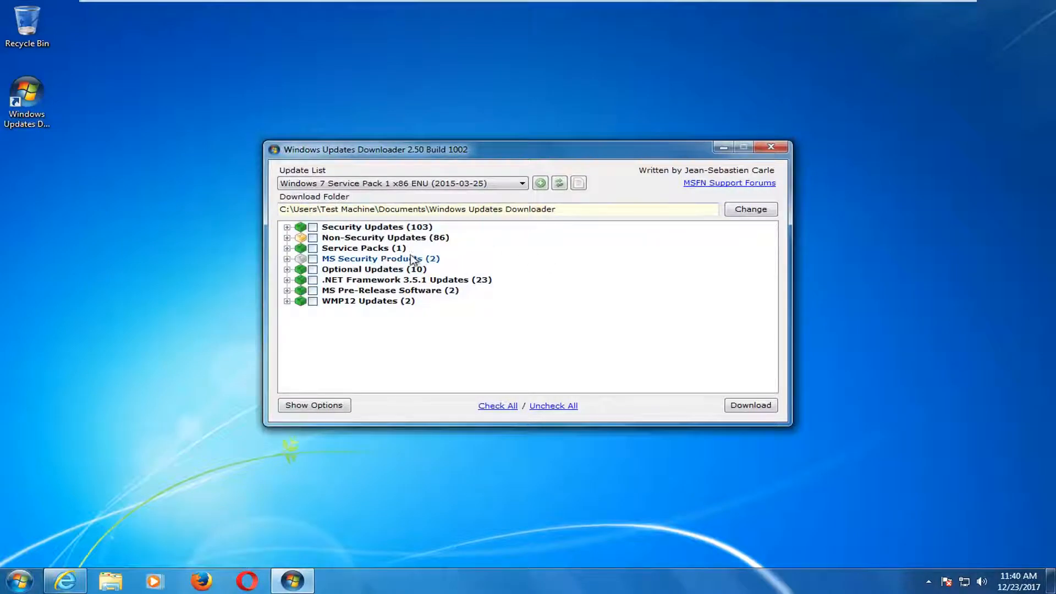
{"action": "mouse_move", "coordinate": [337, 301]}
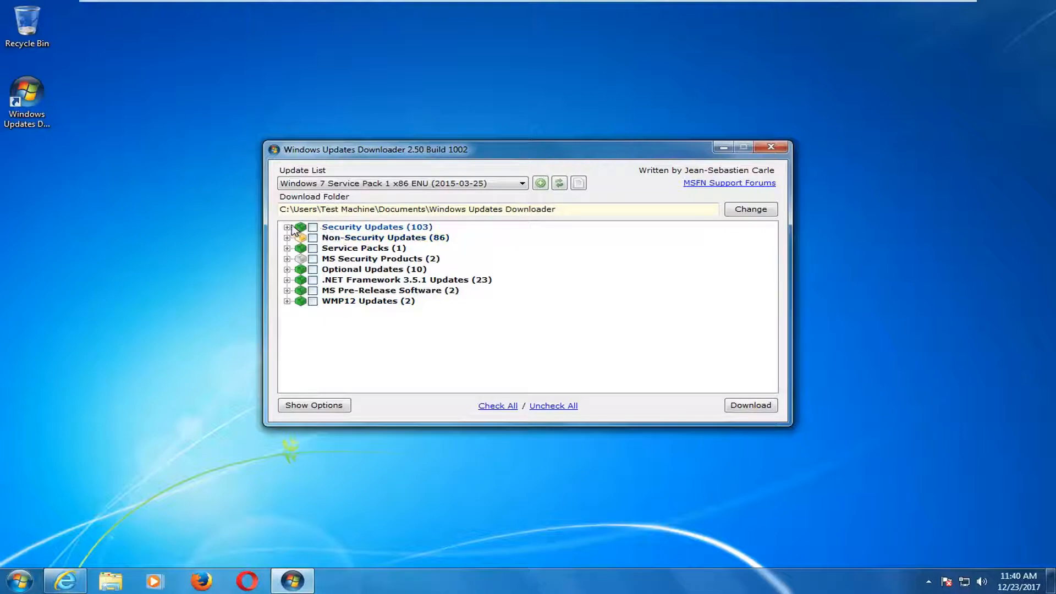
{"action": "left_click", "coordinate": [288, 227]}
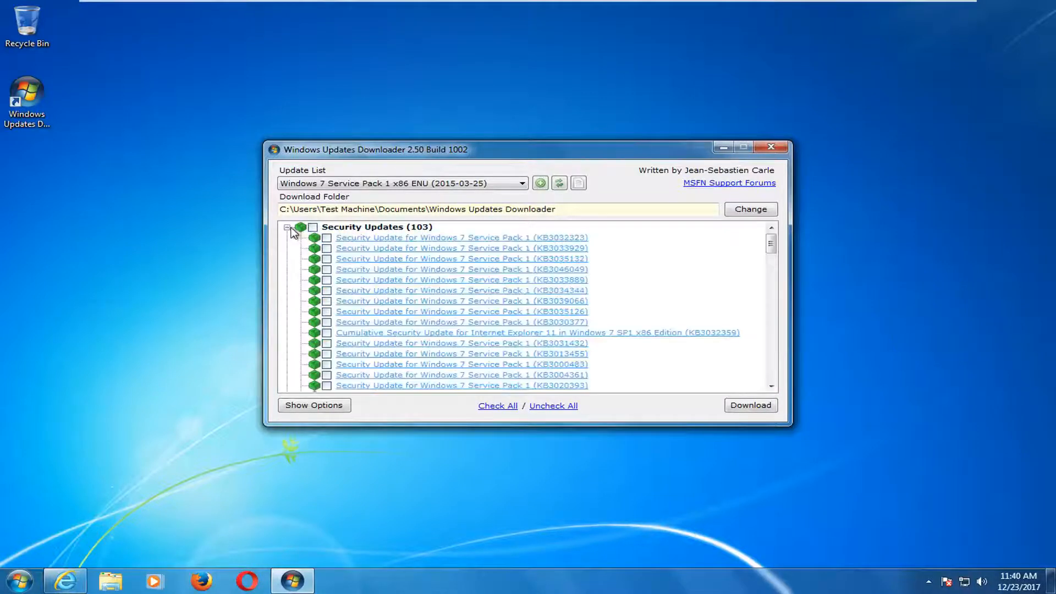
{"action": "left_click", "coordinate": [288, 228]}
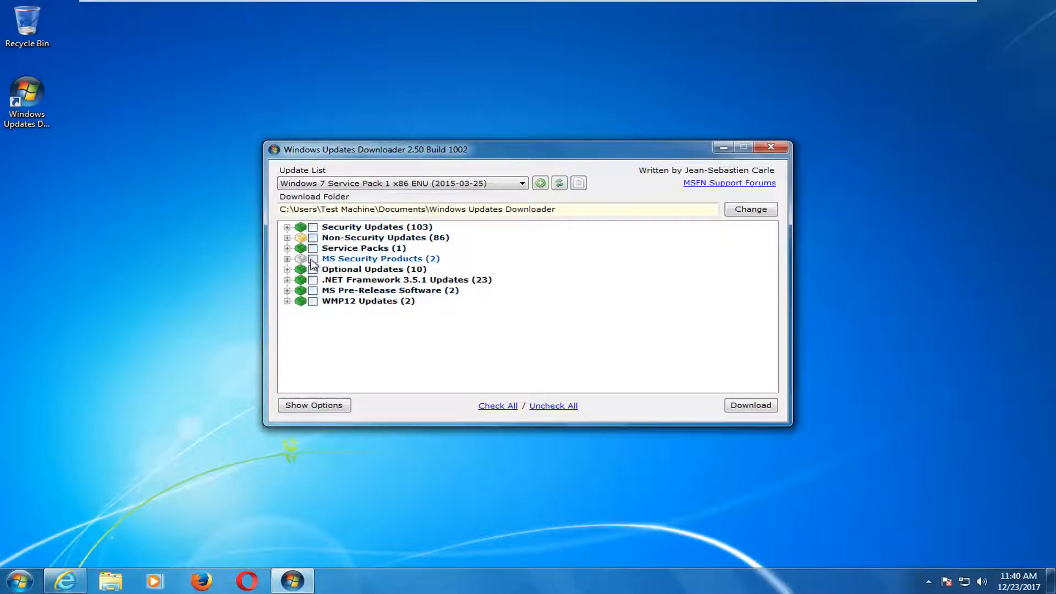
{"action": "left_click", "coordinate": [312, 259]}
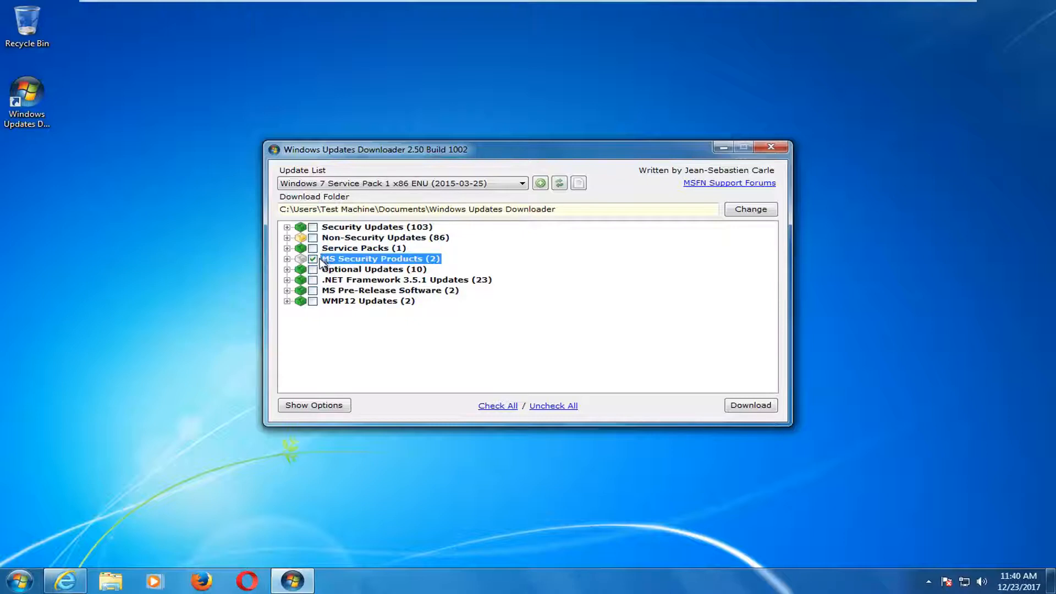
{"action": "mouse_move", "coordinate": [315, 266]}
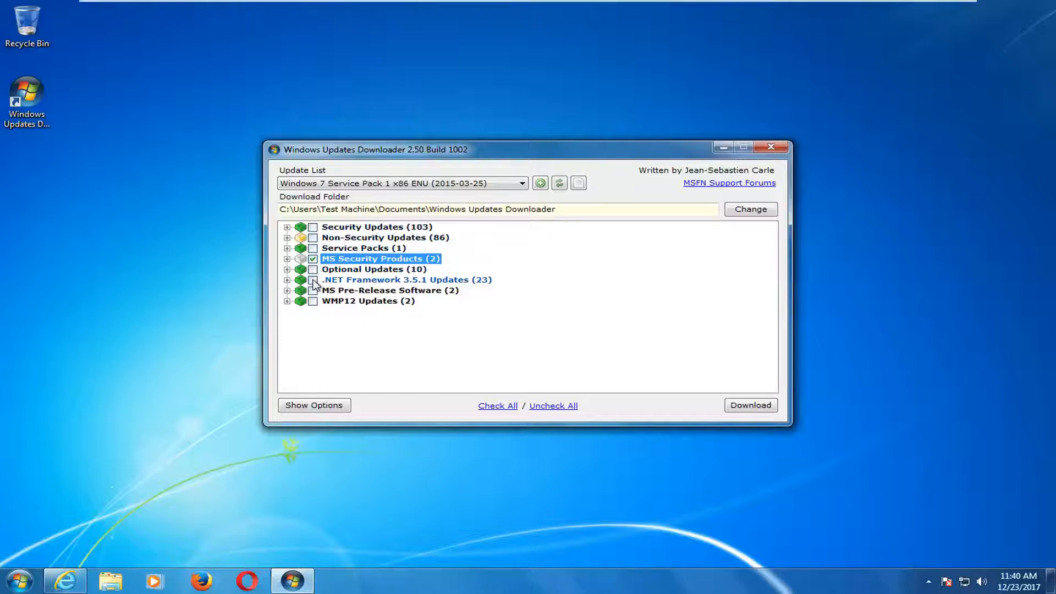
Expand Security Updates, tick KB3033929 among the chosen updates, then collapse the category.
{"action": "left_click", "coordinate": [378, 227]}
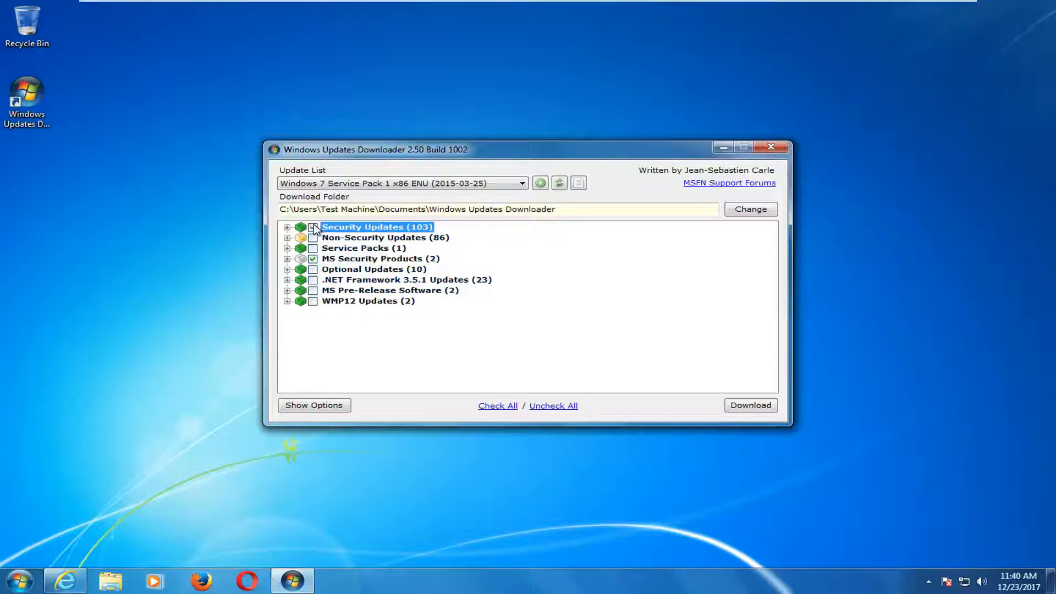
{"action": "left_click", "coordinate": [288, 228]}
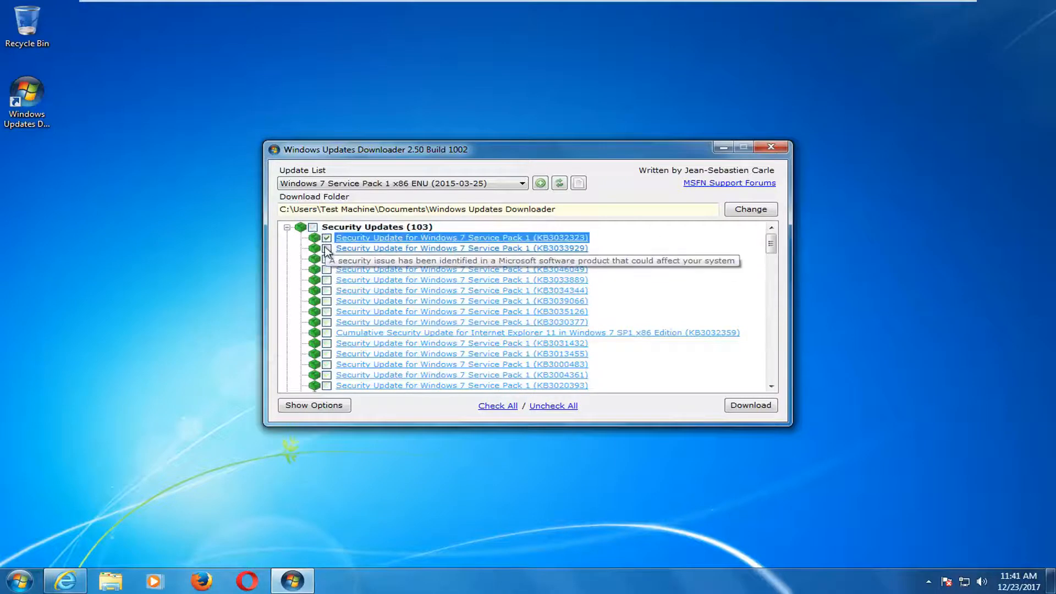
{"action": "left_click", "coordinate": [327, 248]}
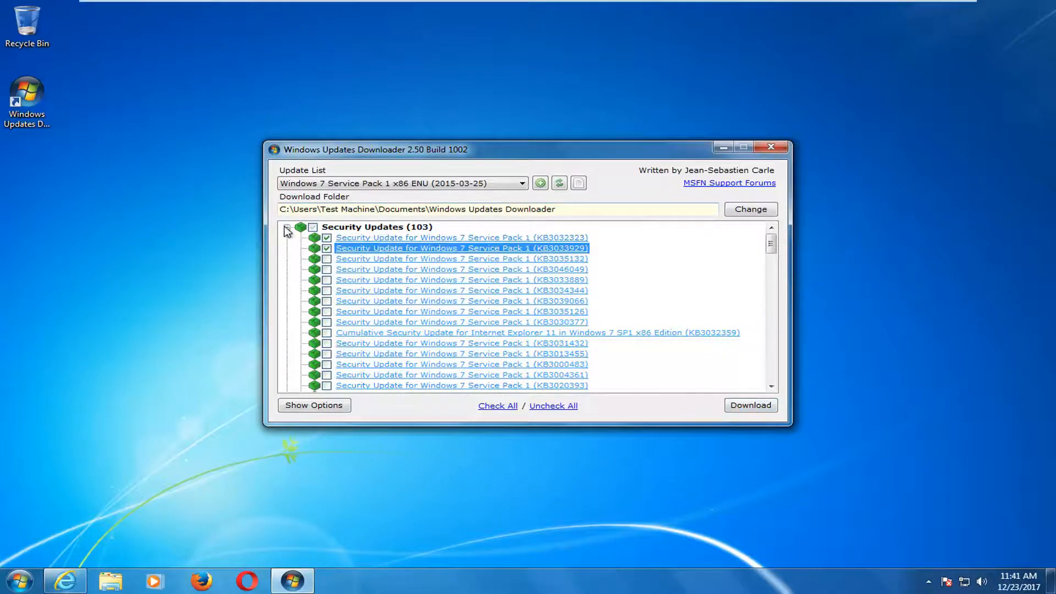
{"action": "left_click", "coordinate": [288, 229]}
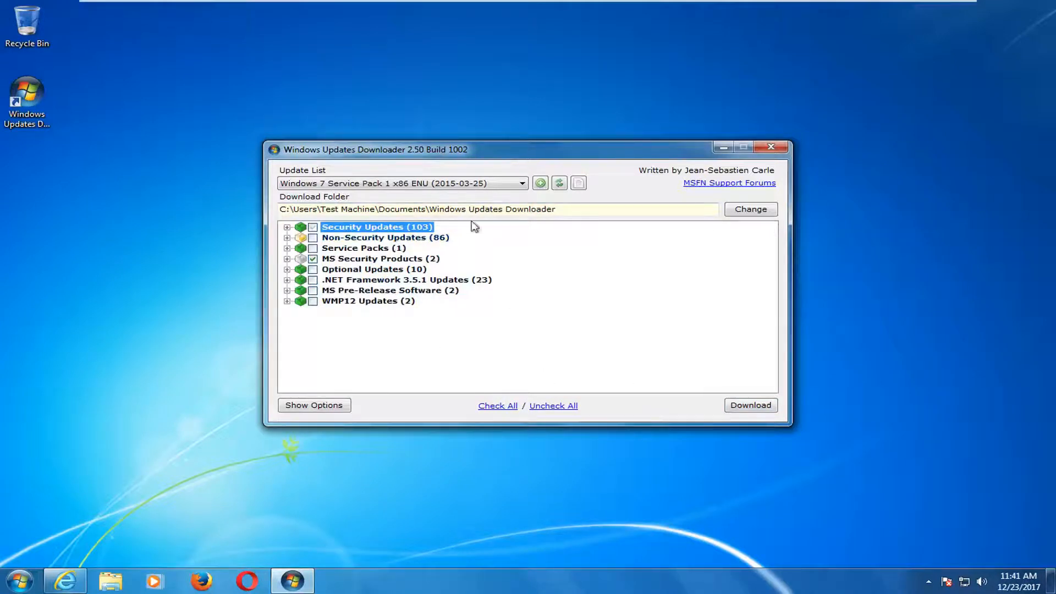
{"action": "mouse_move", "coordinate": [732, 450]}
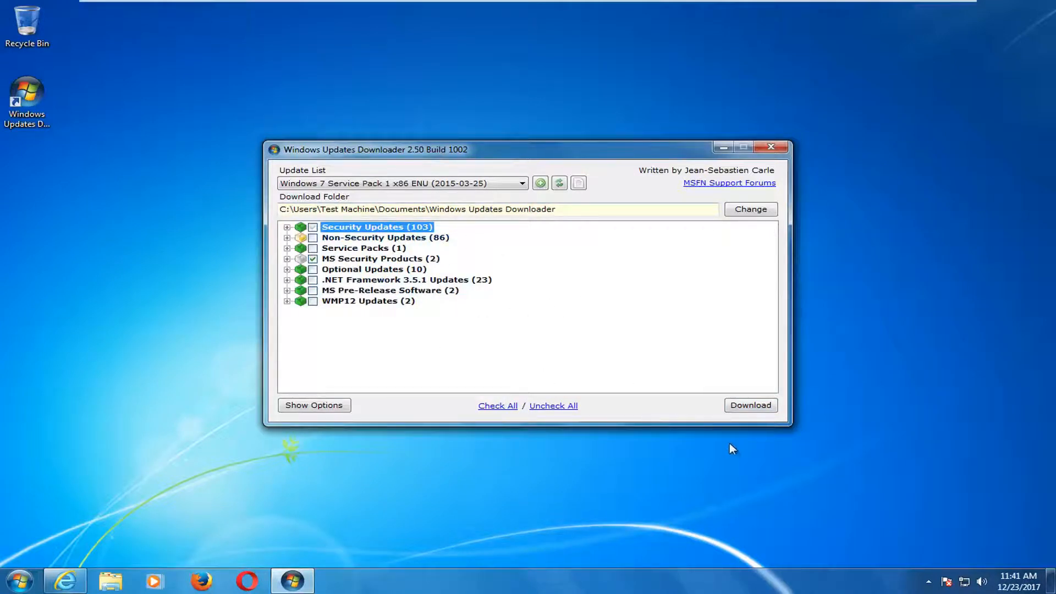
Download the selected updates, accepting that KB890830 is skipped, and acknowledge completion.
{"action": "left_click", "coordinate": [750, 405]}
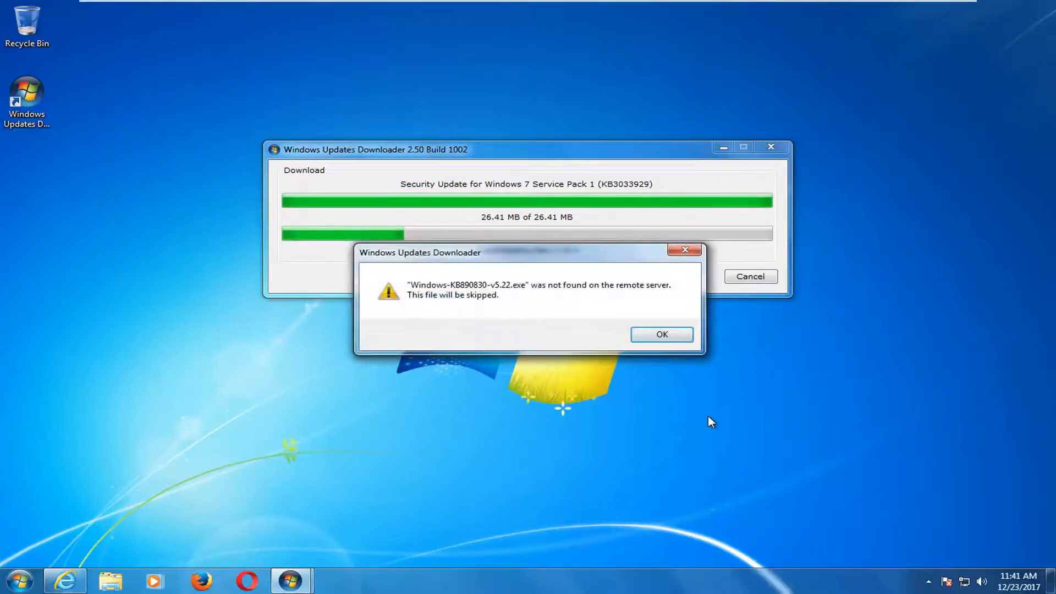
{"action": "mouse_move", "coordinate": [571, 304]}
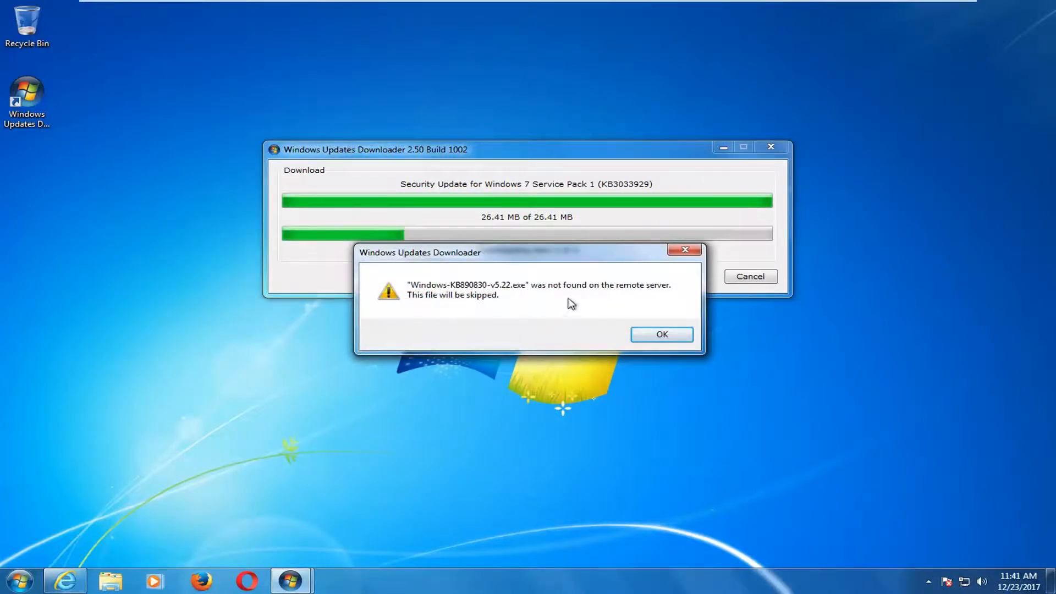
{"action": "left_click", "coordinate": [661, 334]}
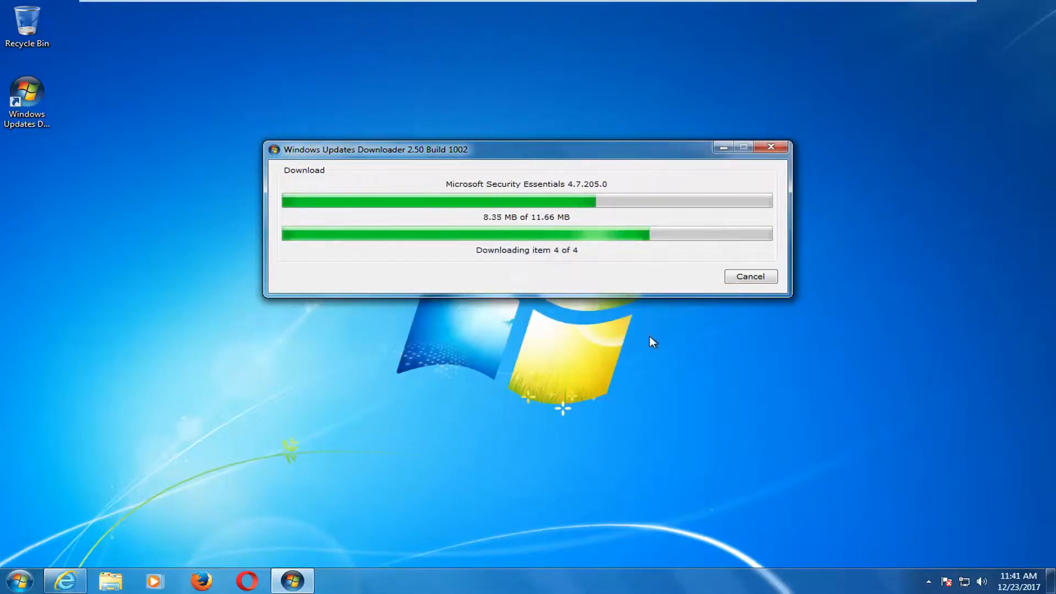
{"action": "left_click", "coordinate": [751, 276]}
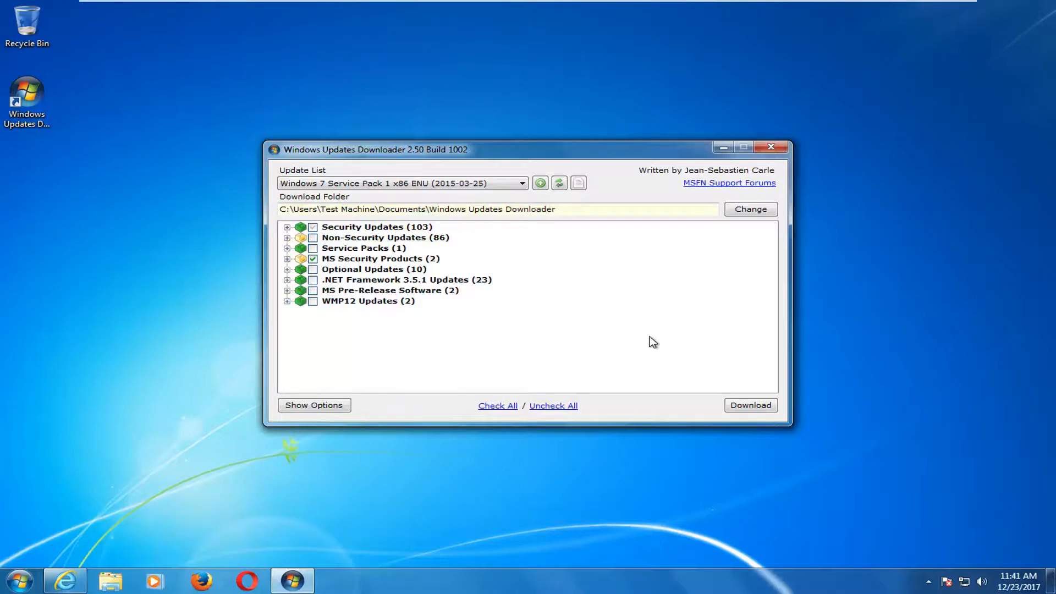
{"action": "mouse_move", "coordinate": [566, 324]}
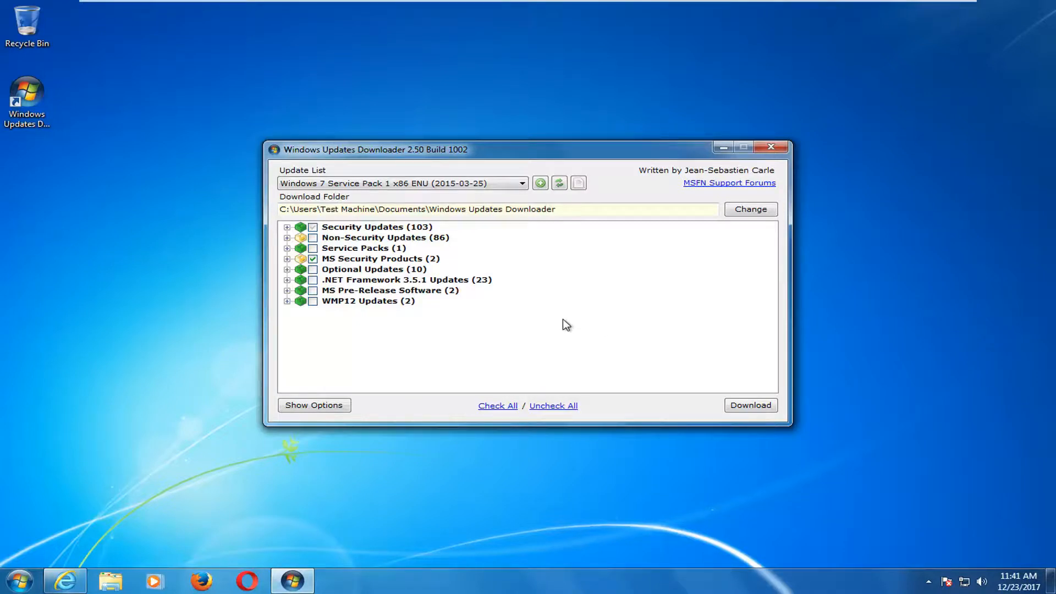
{"action": "mouse_move", "coordinate": [546, 325]}
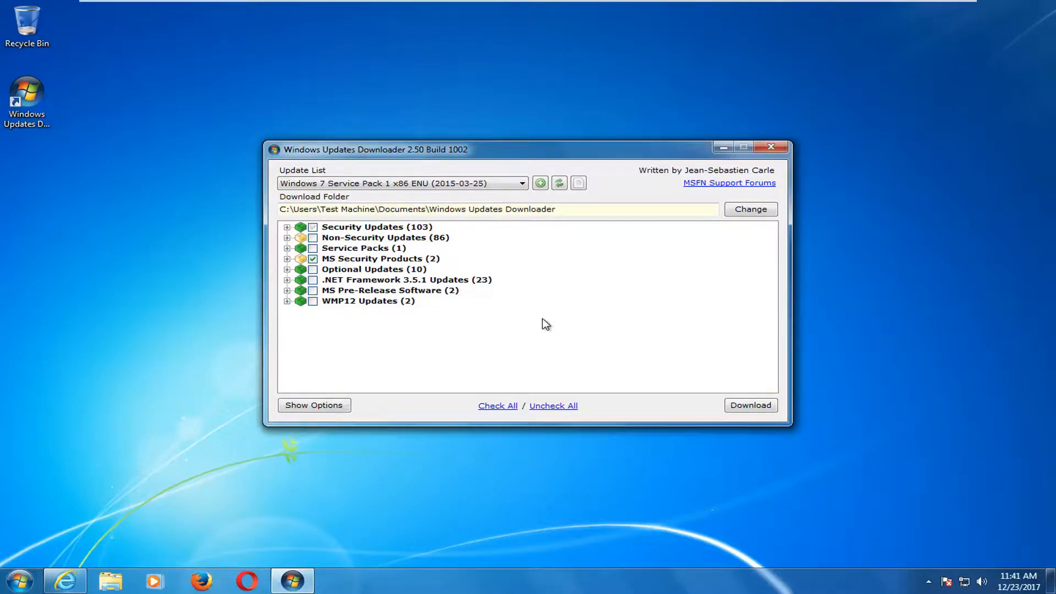
Browse Documents\Windows Updates Downloader, checking the .NET Framework 3.5.1 Updates and MS Security Products folders.
{"action": "left_click", "coordinate": [18, 580]}
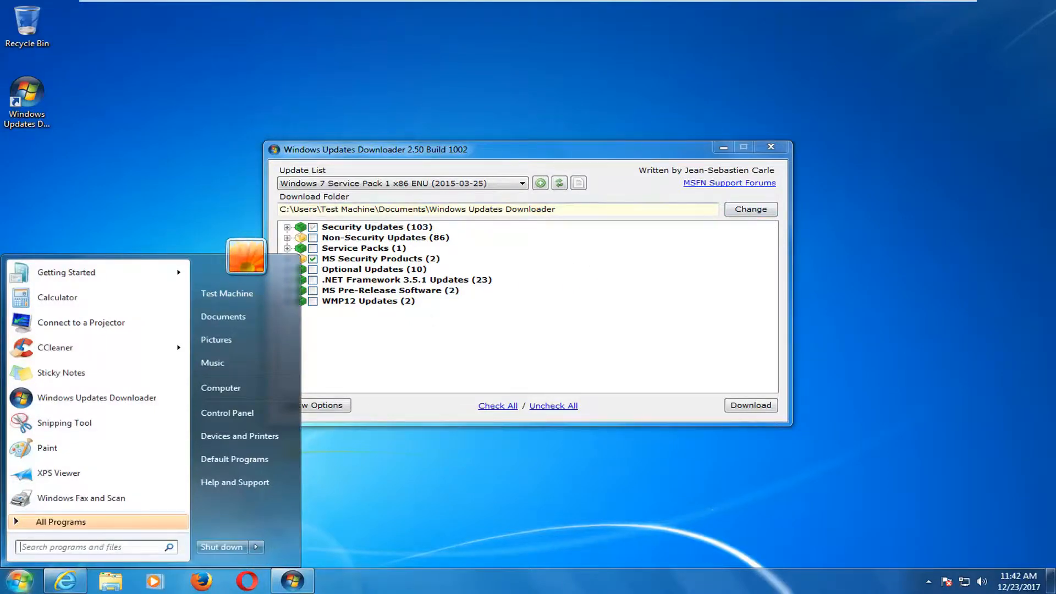
{"action": "left_click", "coordinate": [223, 317]}
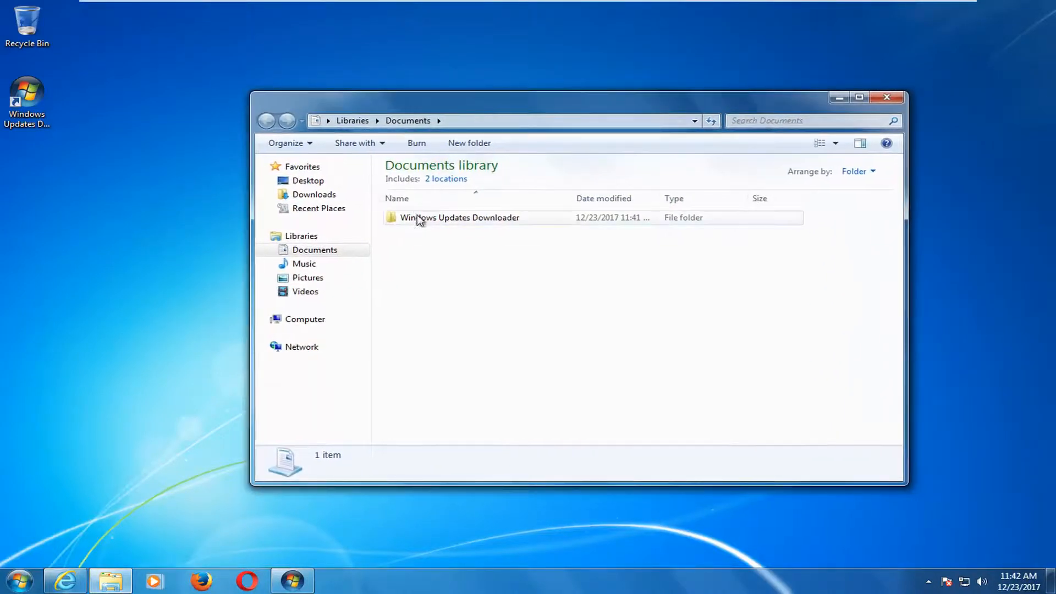
{"action": "double_click", "coordinate": [459, 217]}
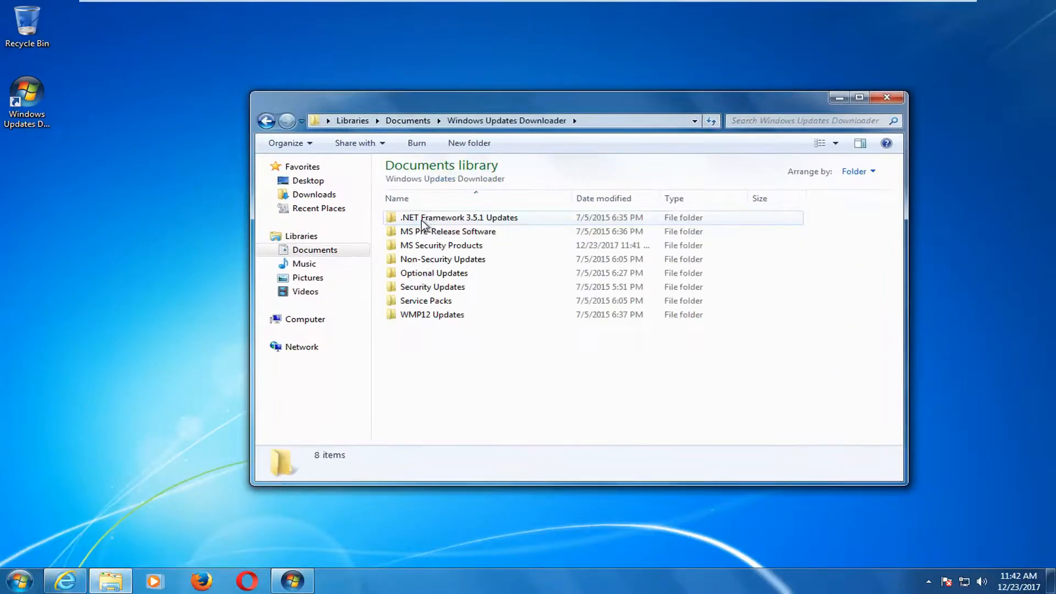
{"action": "double_click", "coordinate": [458, 217]}
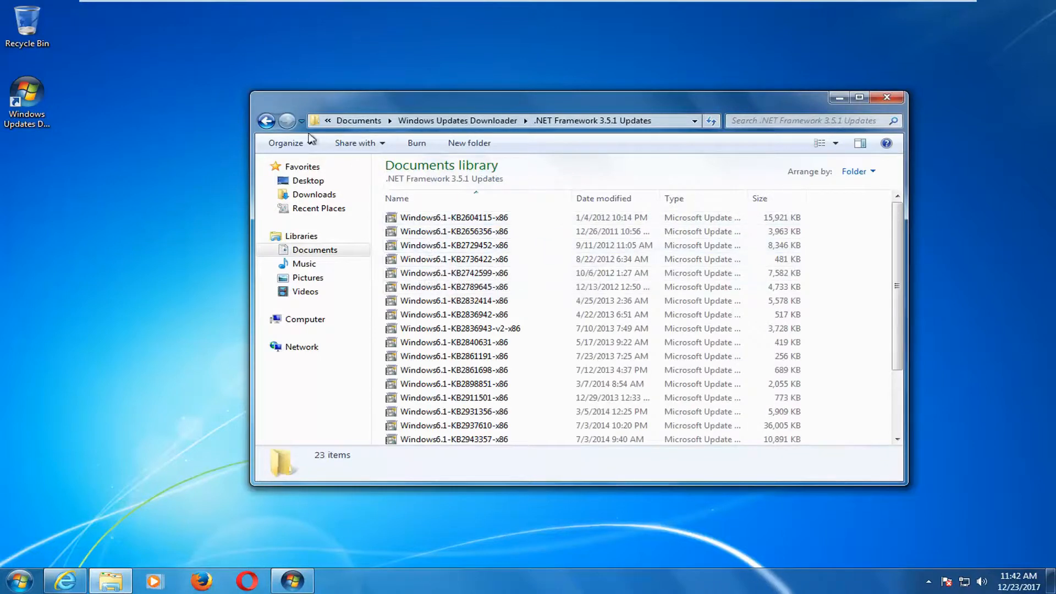
{"action": "left_click", "coordinate": [267, 121]}
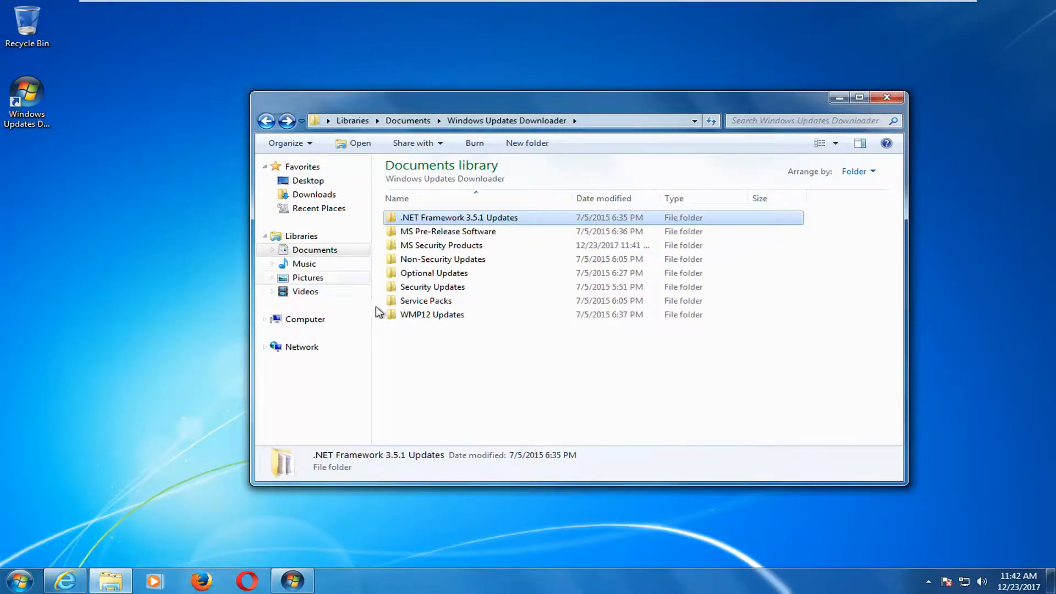
{"action": "mouse_move", "coordinate": [432, 286]}
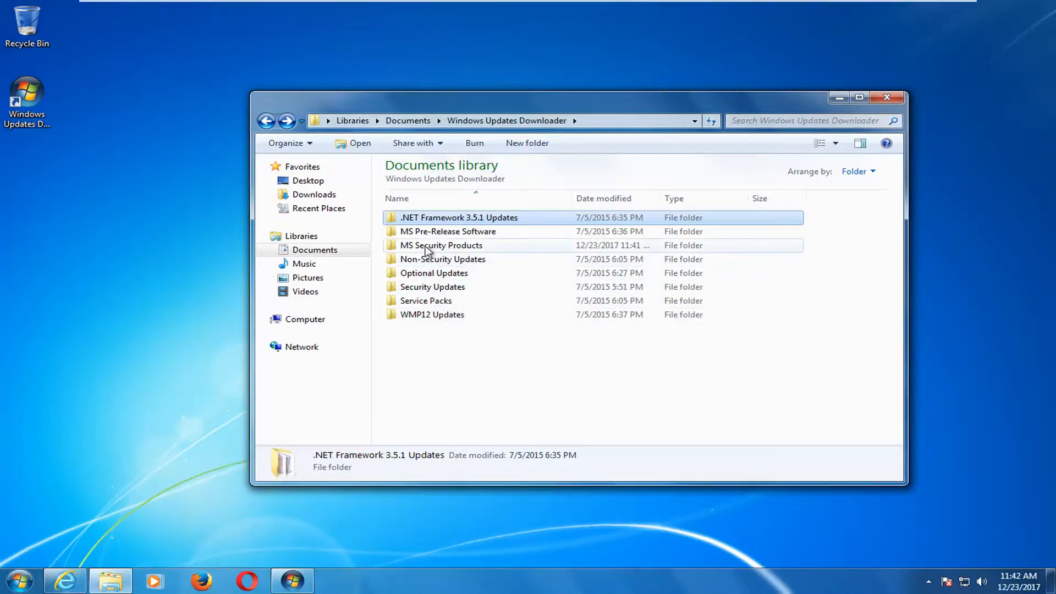
{"action": "double_click", "coordinate": [441, 245]}
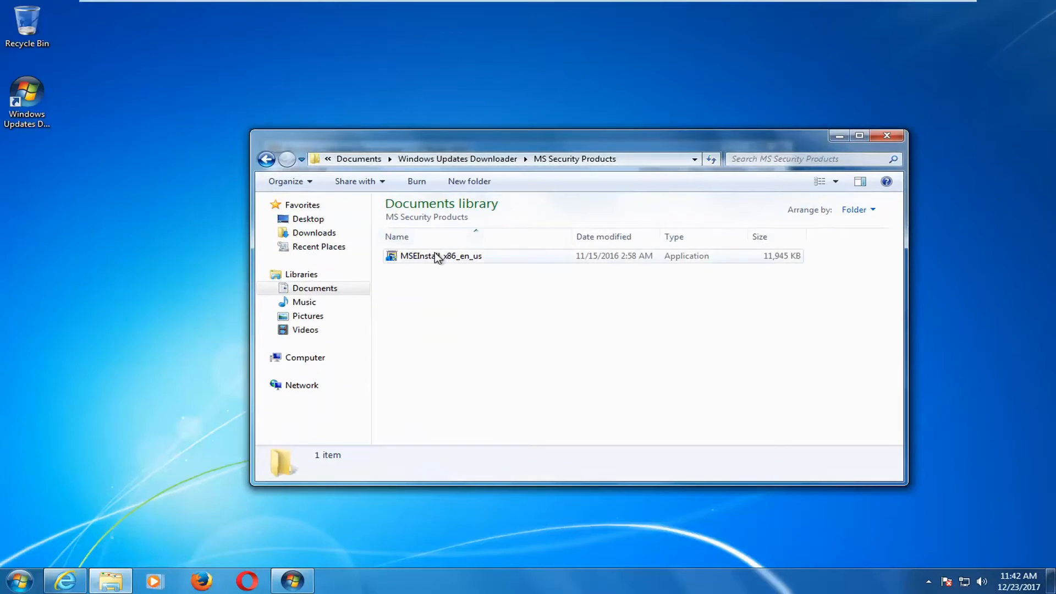
{"action": "left_click", "coordinate": [267, 159]}
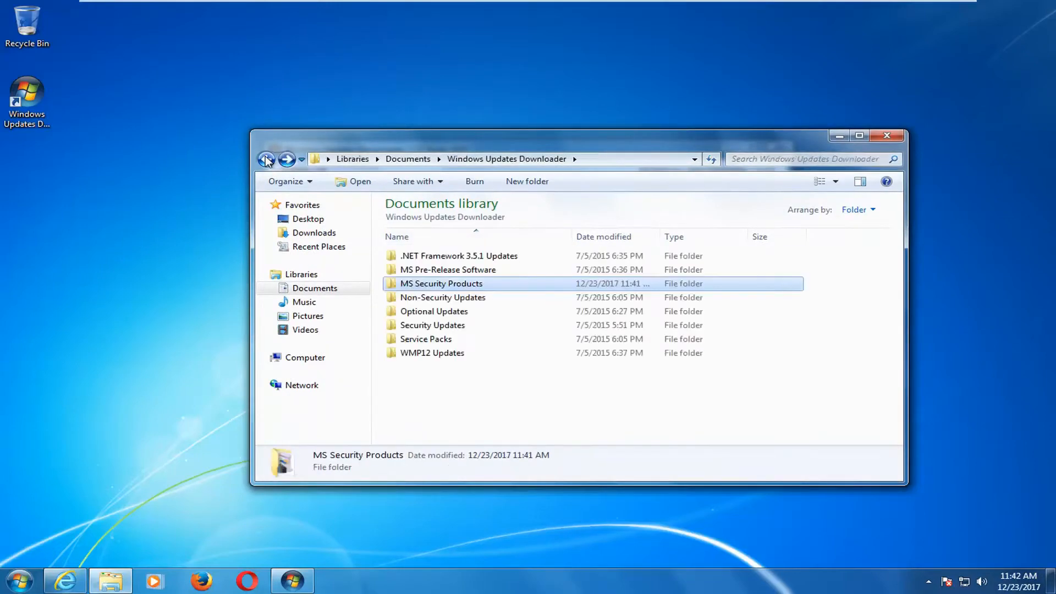